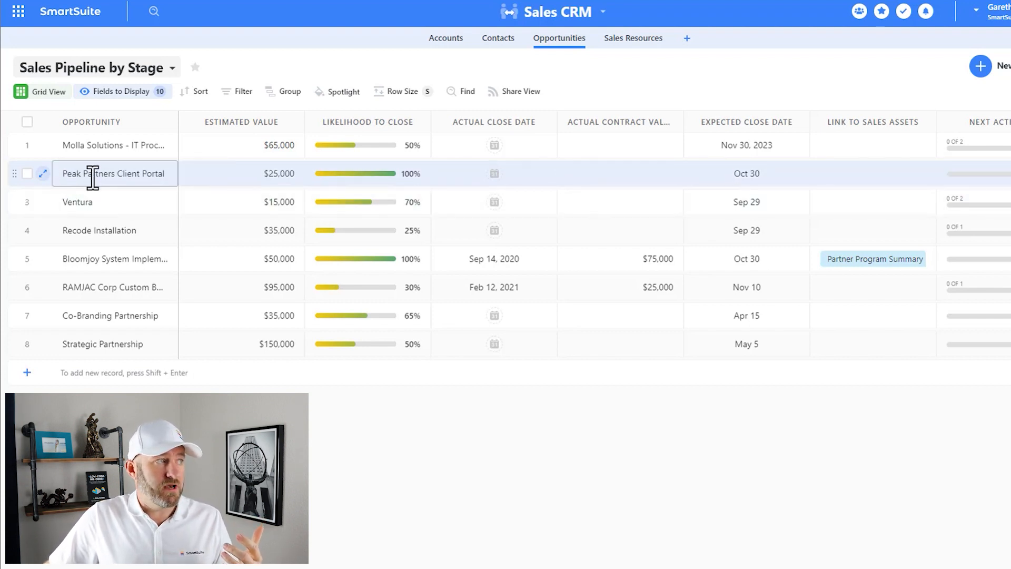
- Tick the row checkboxes for Peak Partners Client Portal, Co-Branding Partnership and Strategic Partnership
{"action": "left_click", "coordinate": [27, 173]}
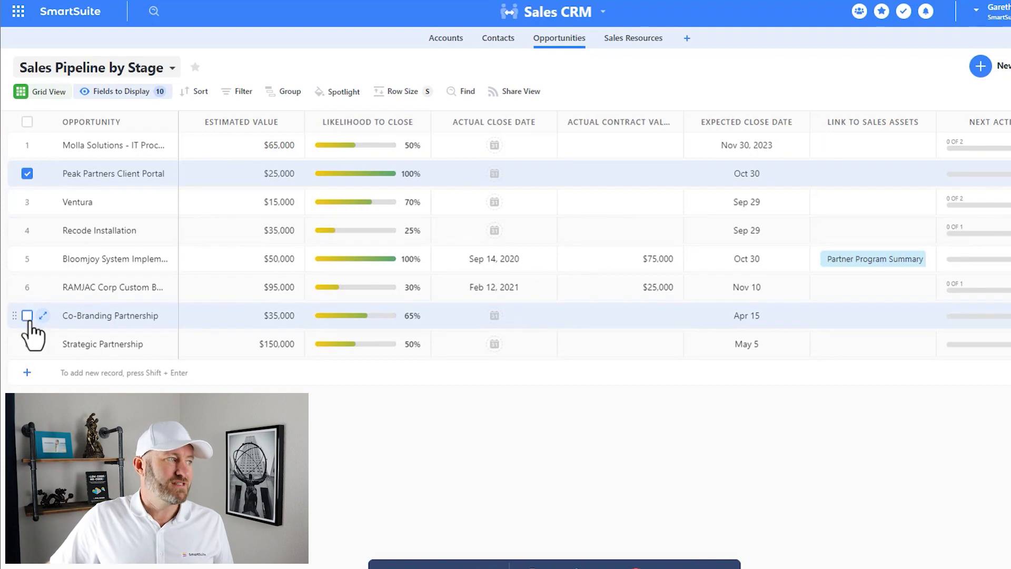
{"action": "left_click", "coordinate": [27, 344]}
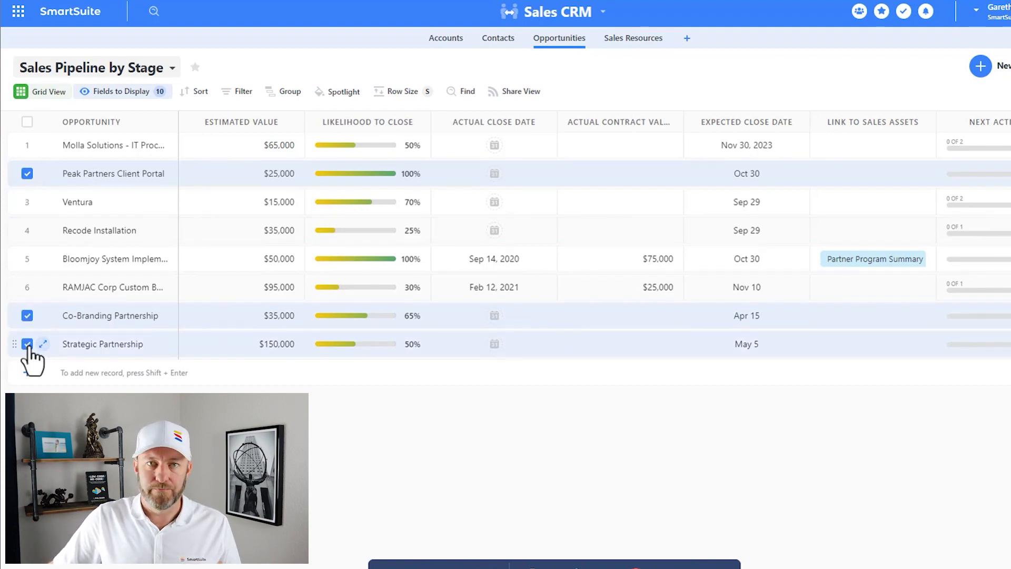
{"action": "left_click", "coordinate": [493, 287]}
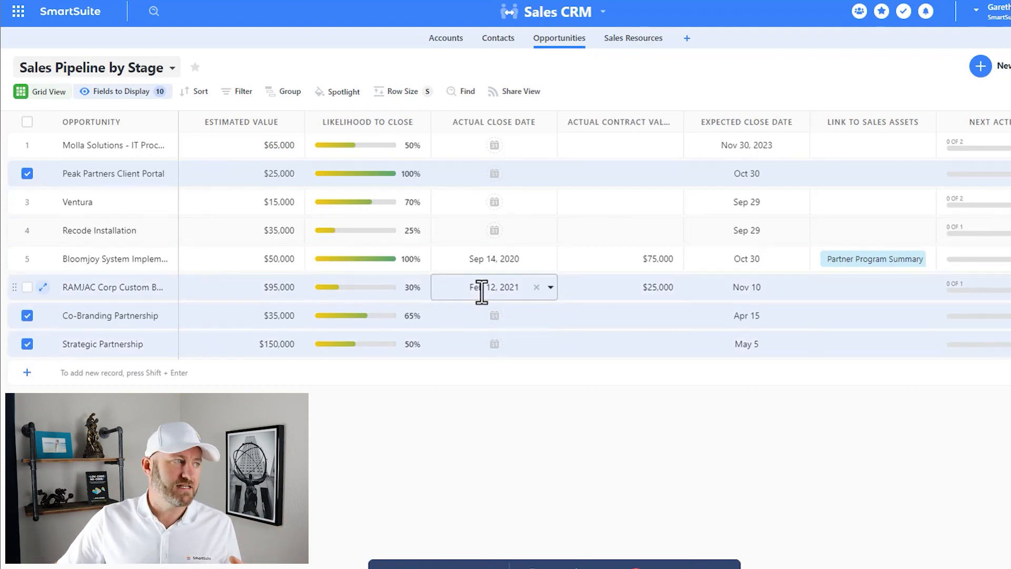
- Enter 10000 in Co-Branding Partnership's Actual Contract Value cell, applying $10,000 to all three
{"action": "left_click", "coordinate": [619, 315]}
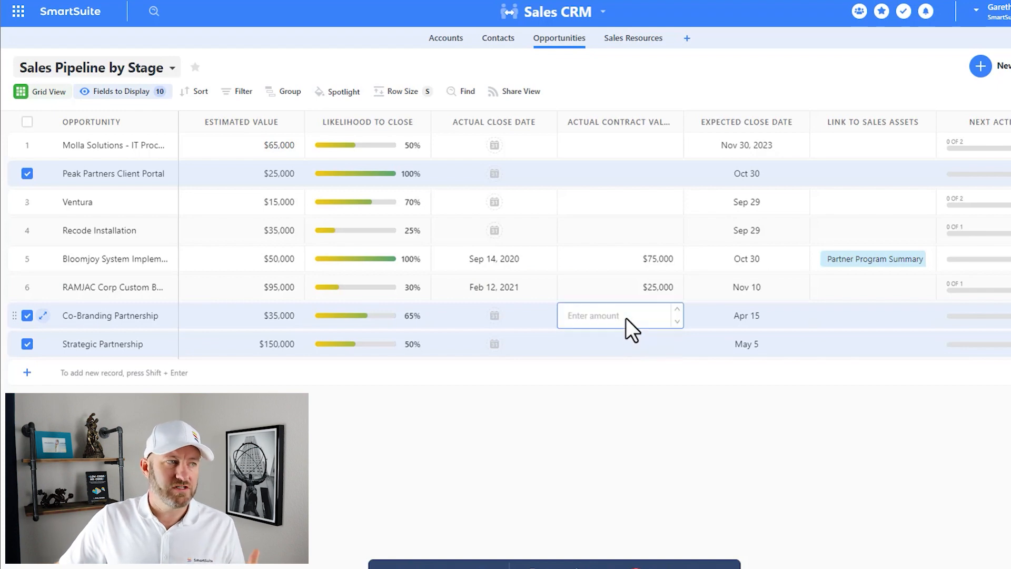
{"action": "type", "text": "10,000"}
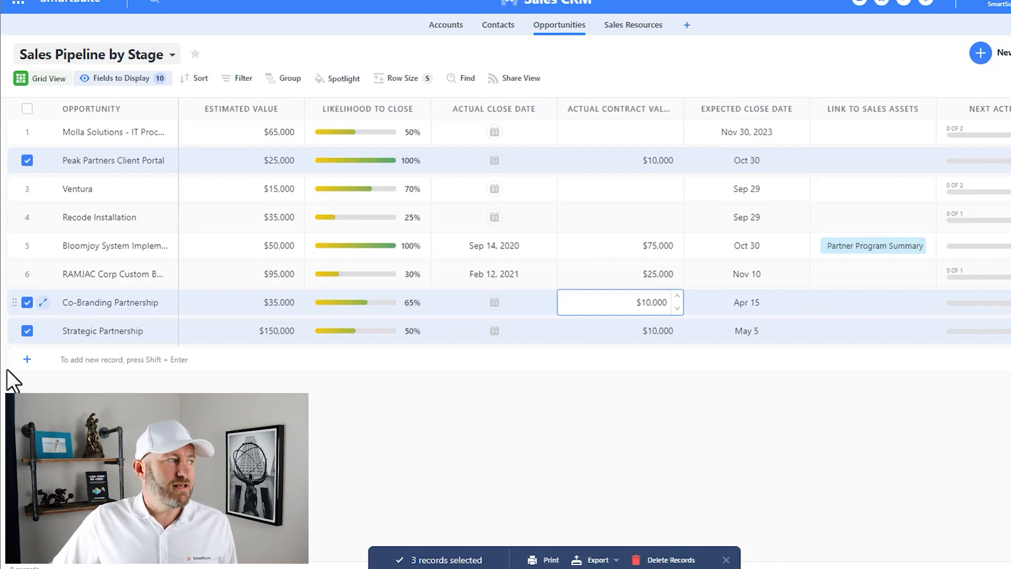
- Change the selection to Peak Partners Client Portal, Ventura and Recode Installation
{"action": "left_click", "coordinate": [27, 302]}
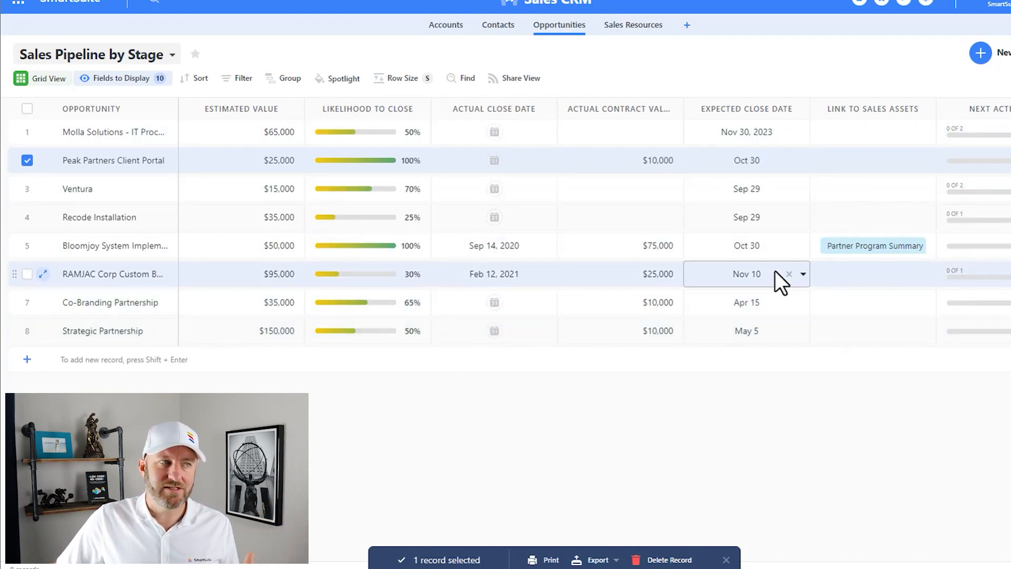
{"action": "left_click", "coordinate": [27, 189]}
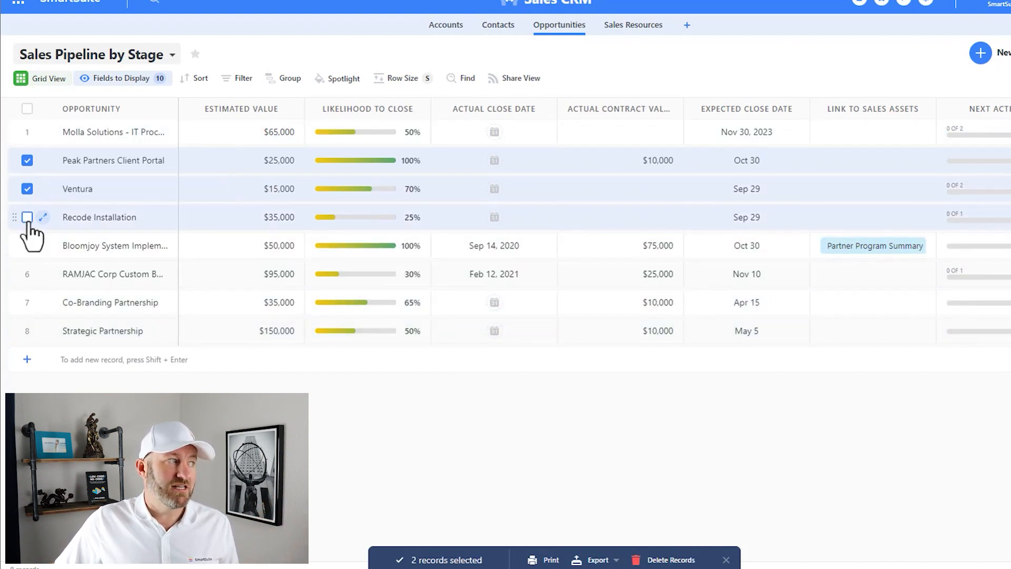
{"action": "left_click", "coordinate": [27, 216]}
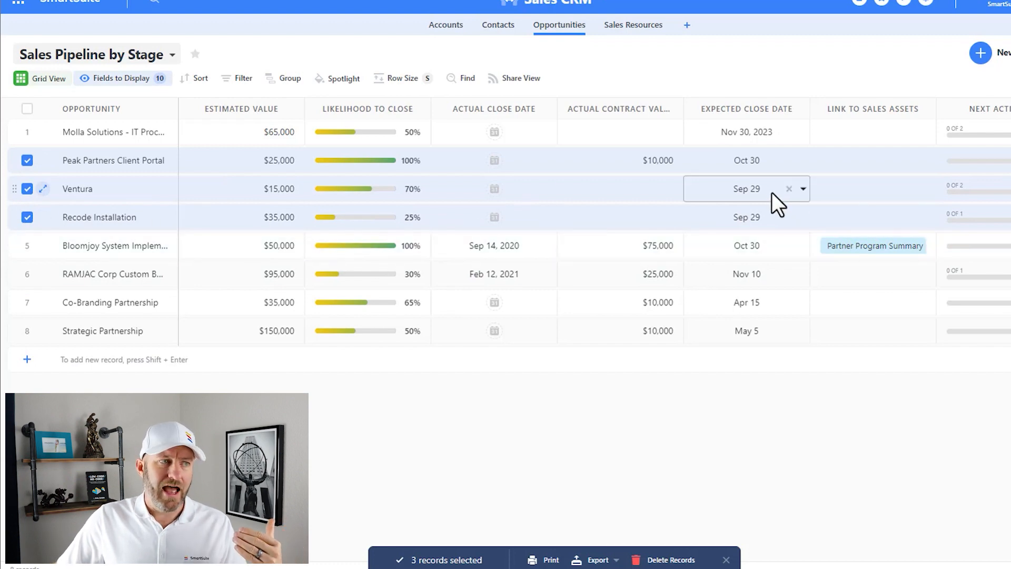
- Set Ventura's expected close date to November 1
{"action": "left_click", "coordinate": [736, 189]}
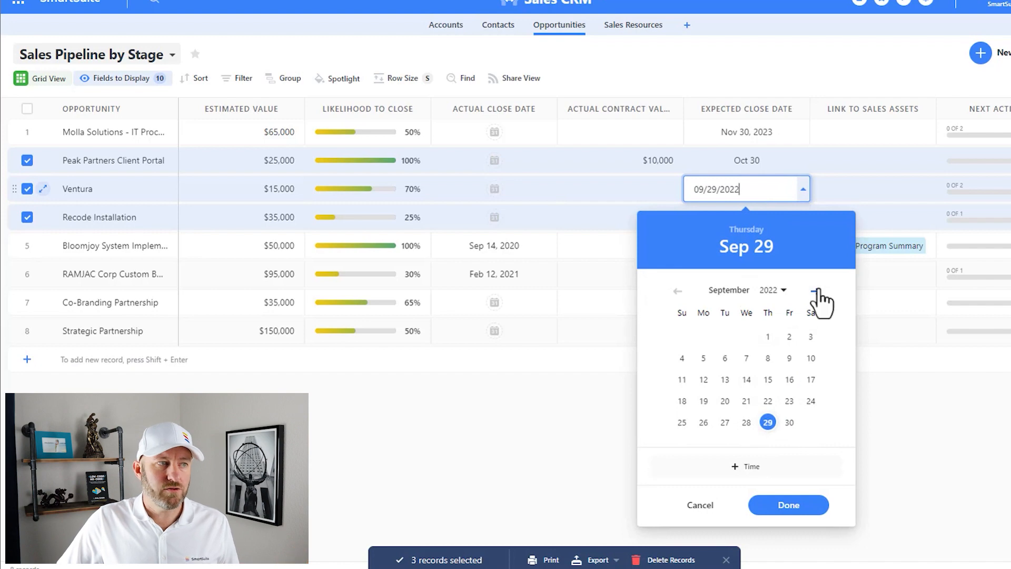
{"action": "left_click", "coordinate": [815, 290]}
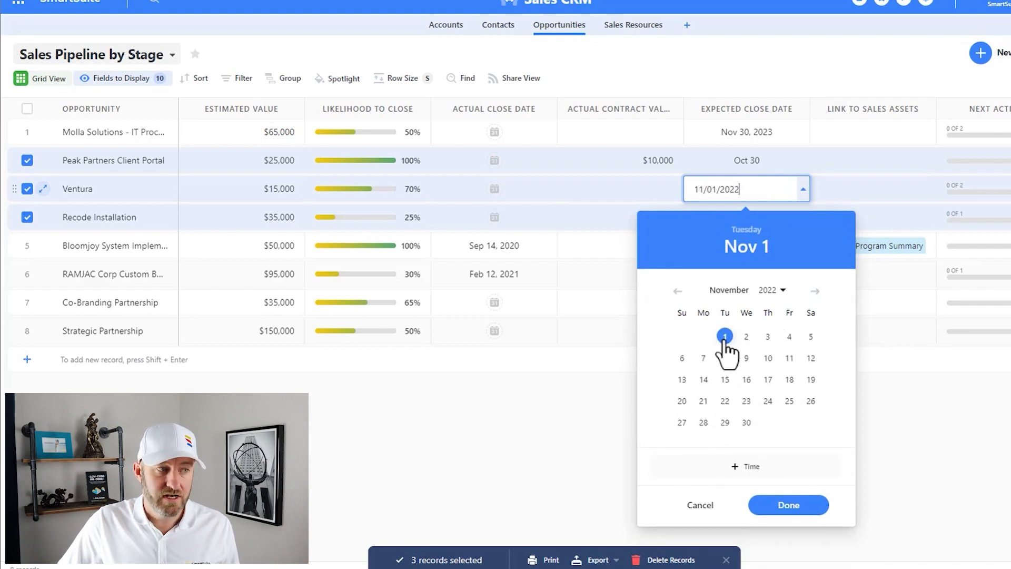
{"action": "left_click", "coordinate": [788, 505]}
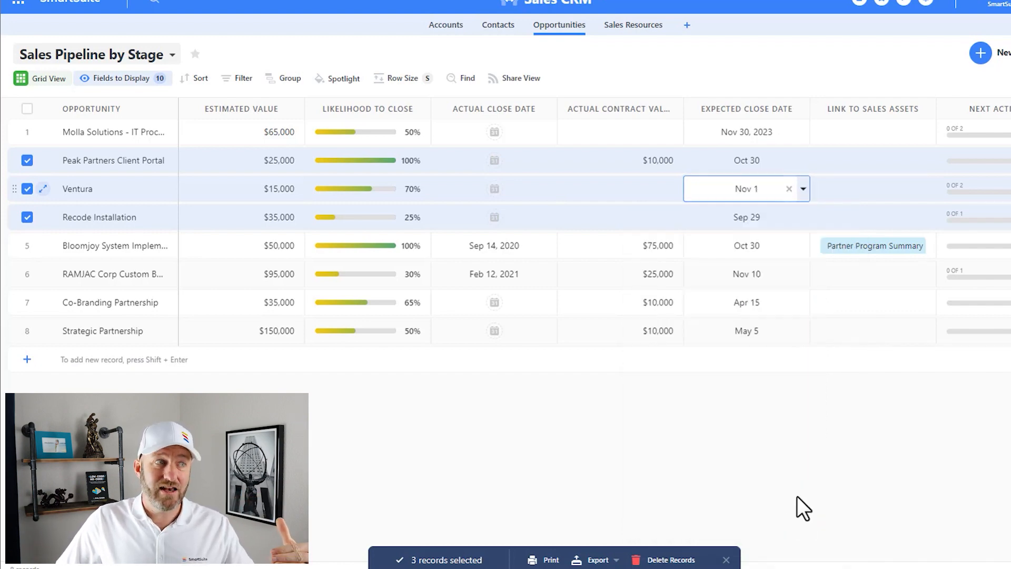